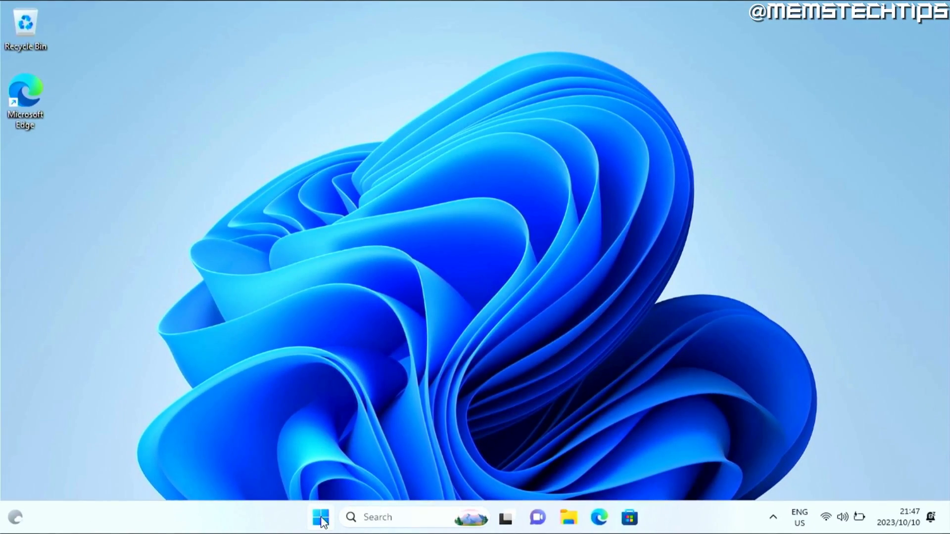
Step: Check the other accounts on this PC from the Start menu
click(321, 517)
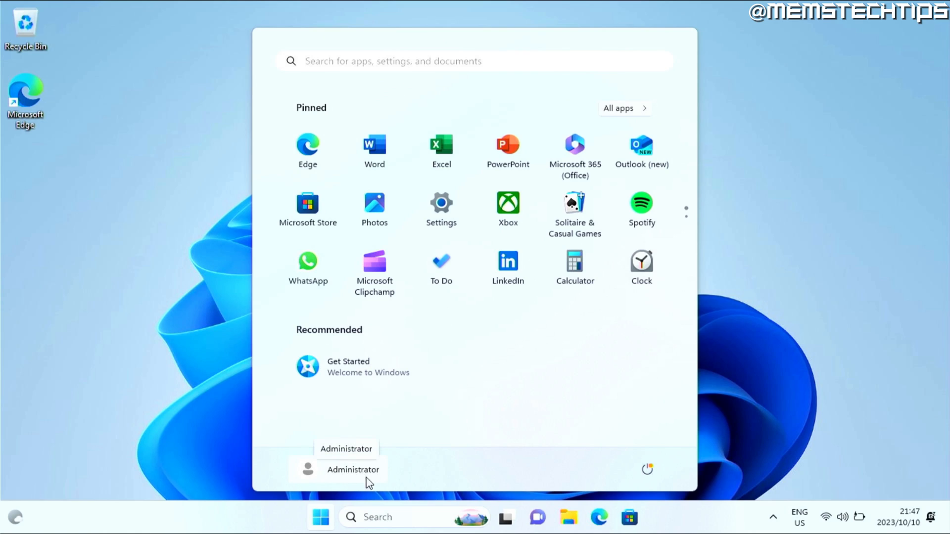
mouse_move(339, 478)
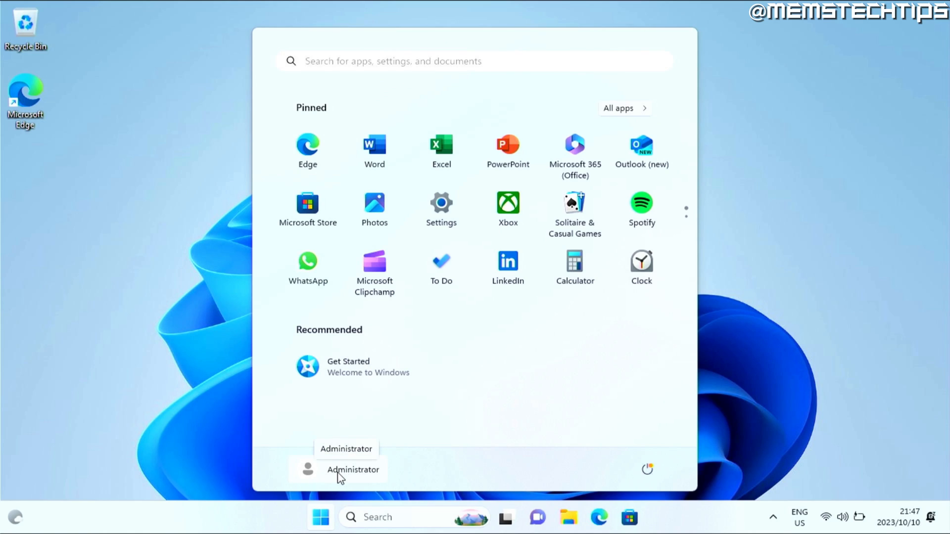
click(338, 469)
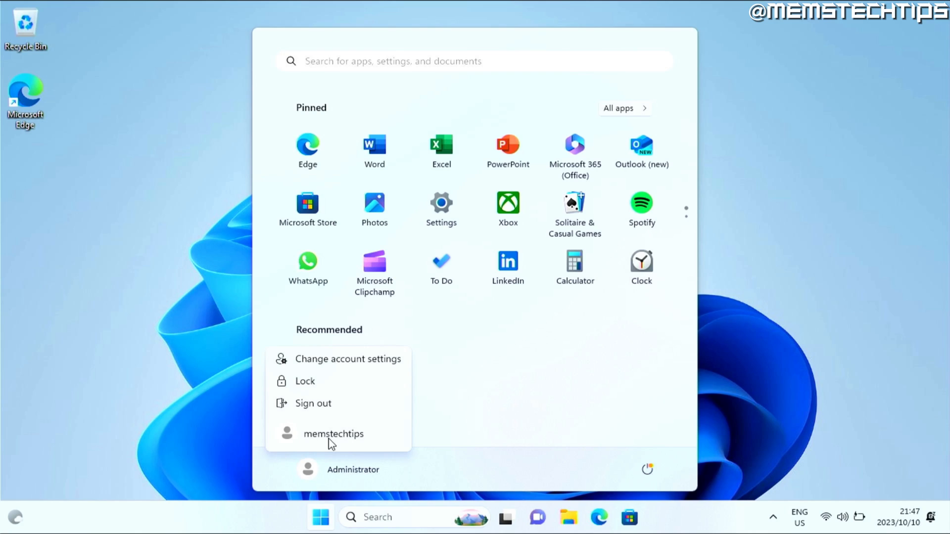
mouse_move(336, 478)
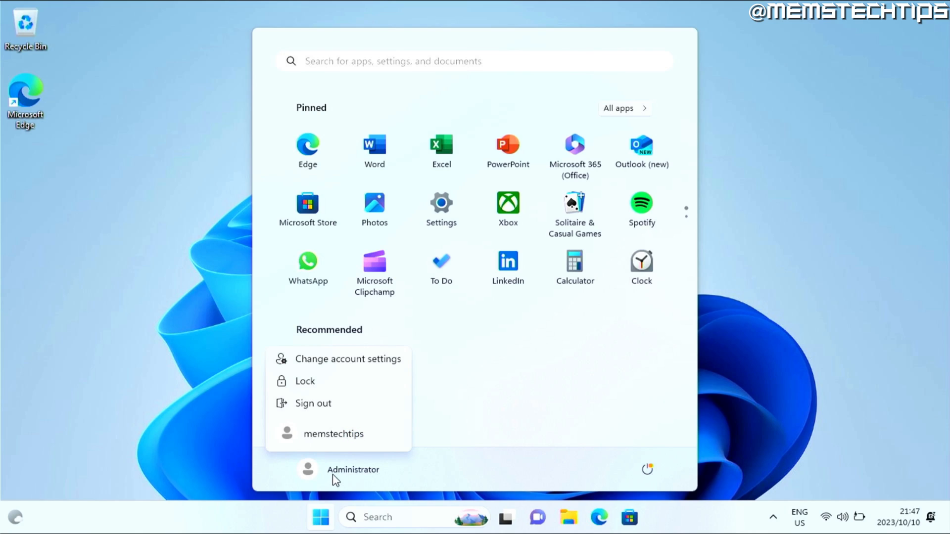
mouse_move(355, 481)
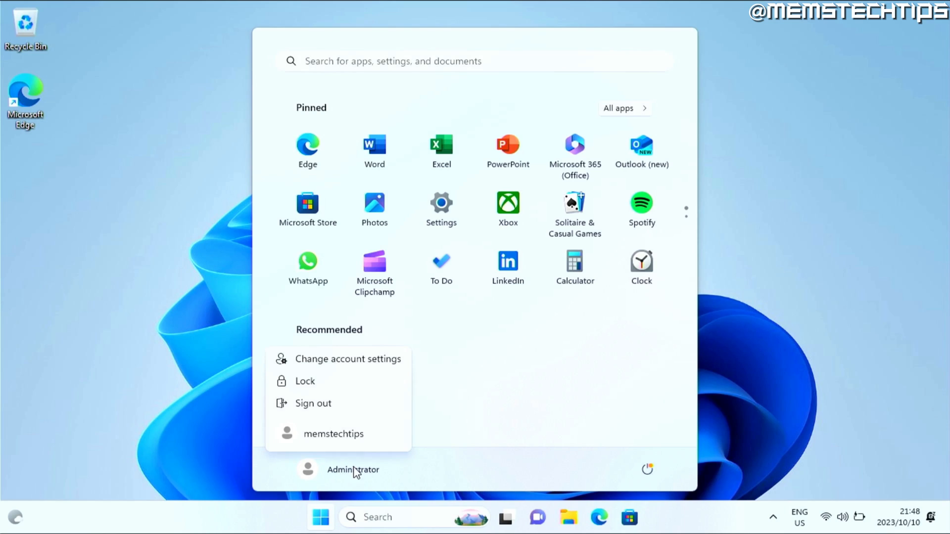
mouse_move(323, 464)
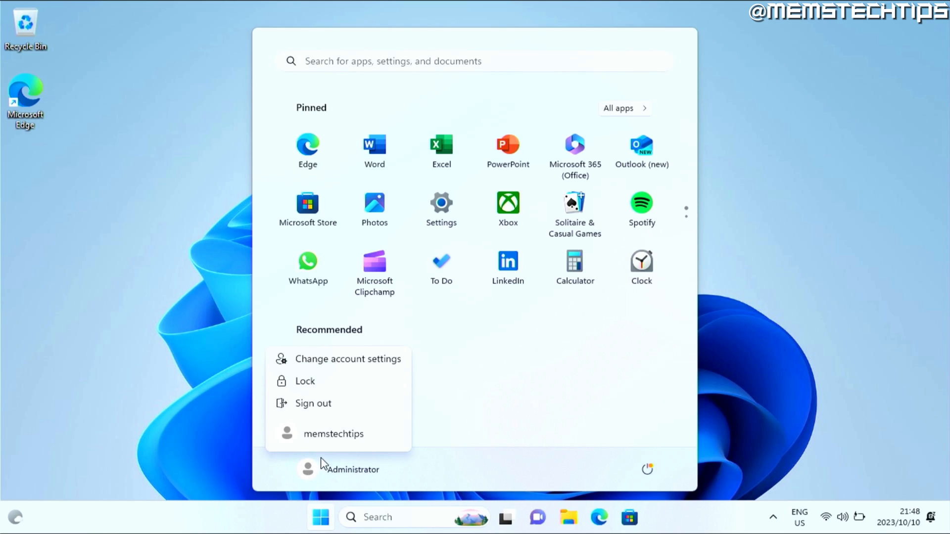
mouse_move(191, 435)
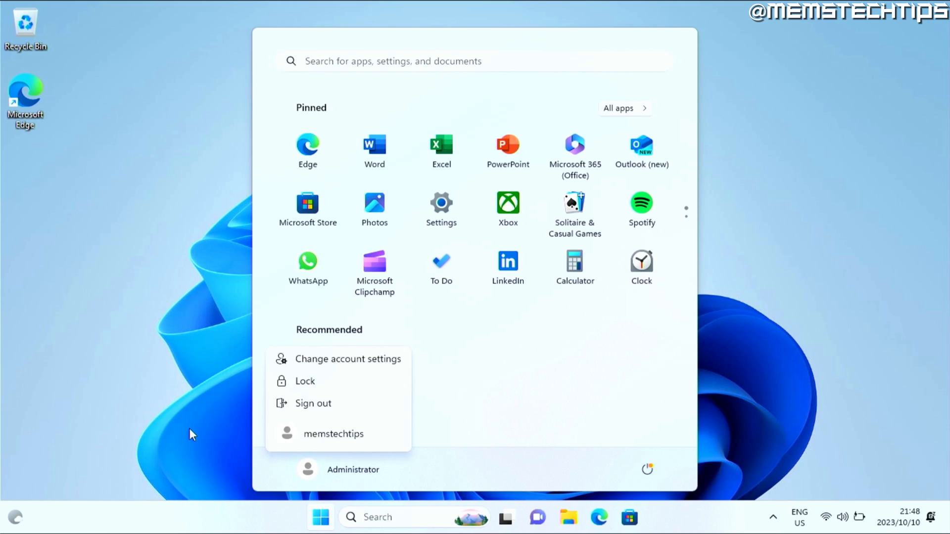
click(320, 517)
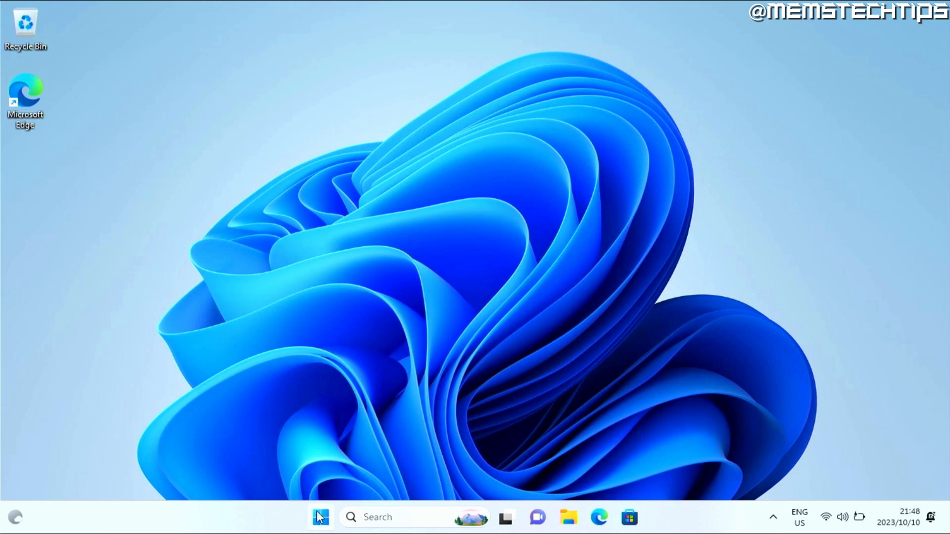
Step: Launch Windows PowerShell (Admin) from the Start button's quick link menu
right_click(320, 517)
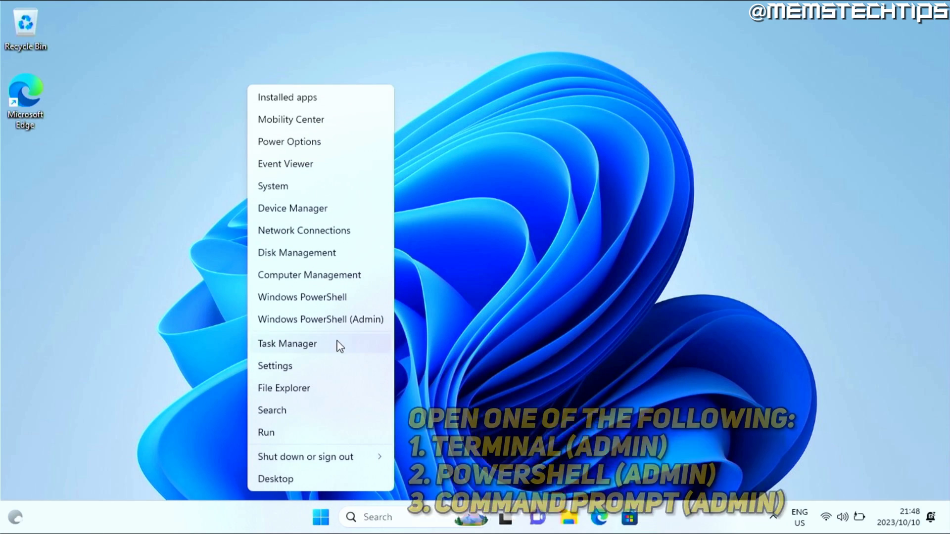
mouse_move(285, 326)
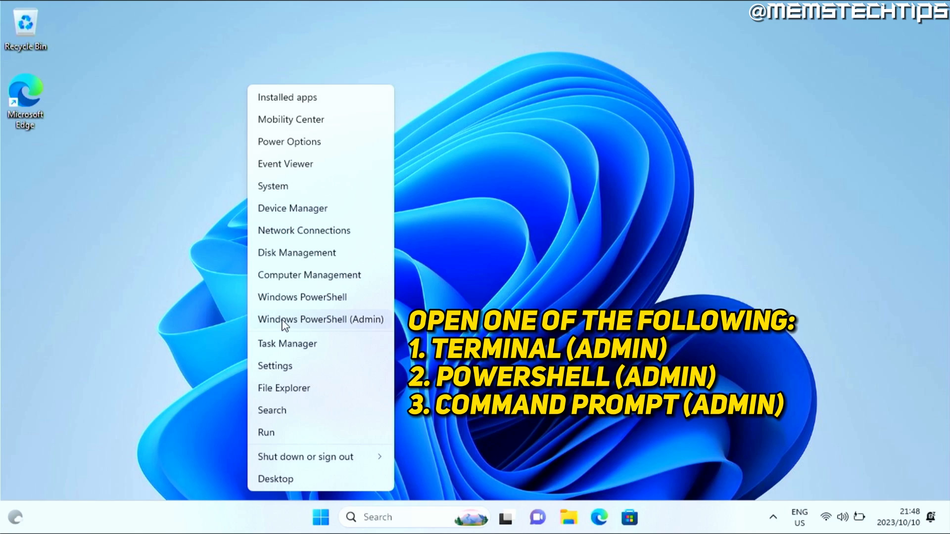
mouse_move(322, 326)
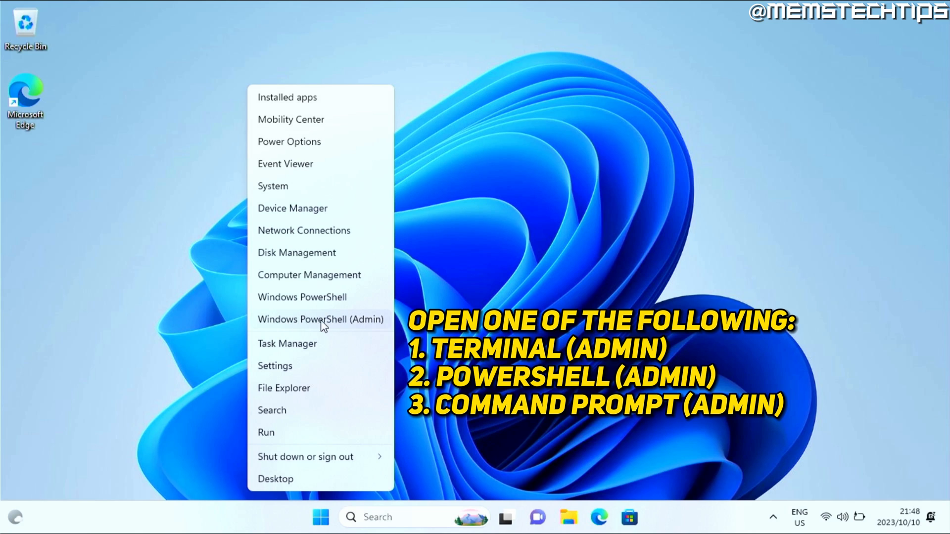
click(320, 319)
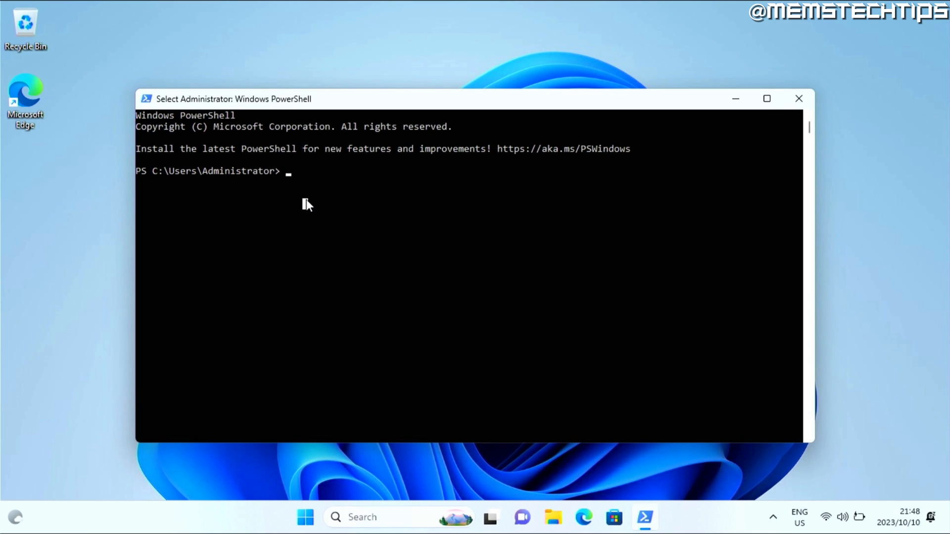
Step: Run 'net user administrator /active:no' to disable the built-in Administrator account
text(n)
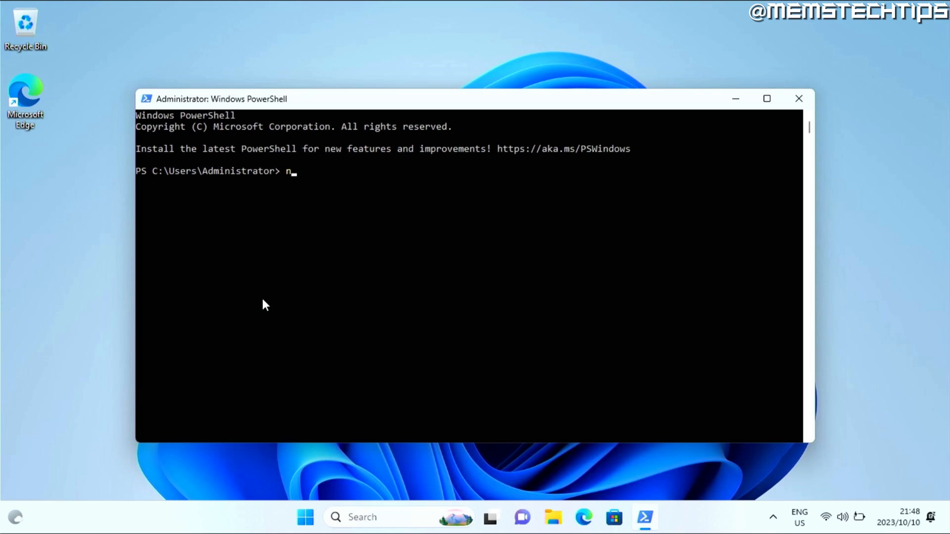
text(et user)
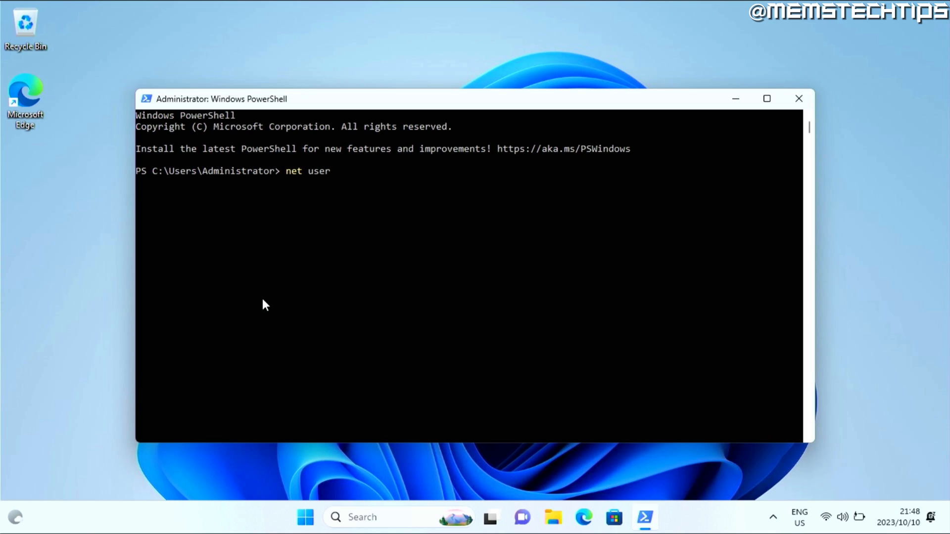
text(adminis)
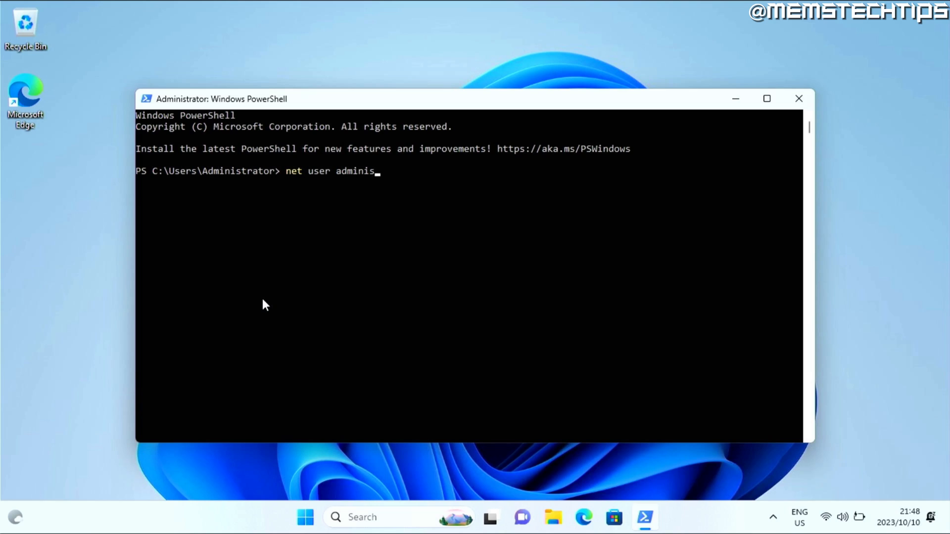
text(trator)
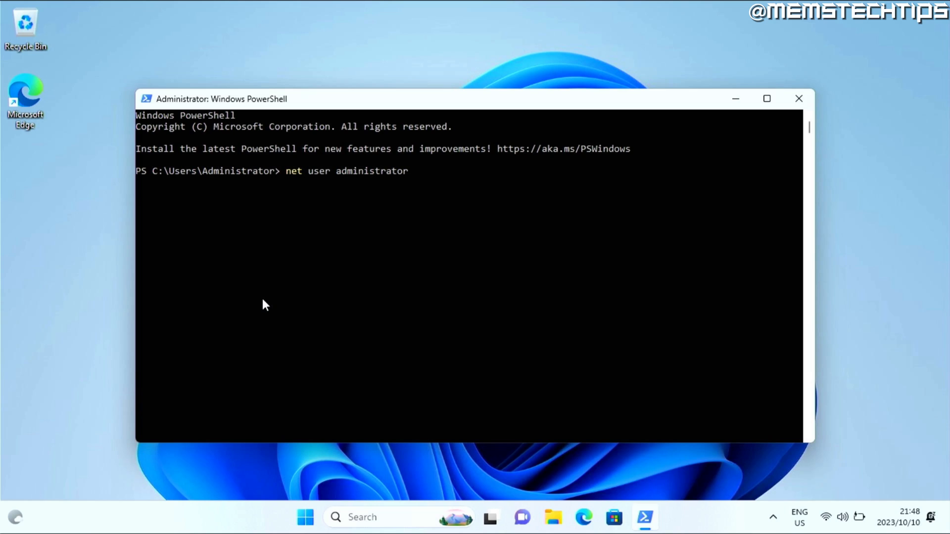
text(/ac)
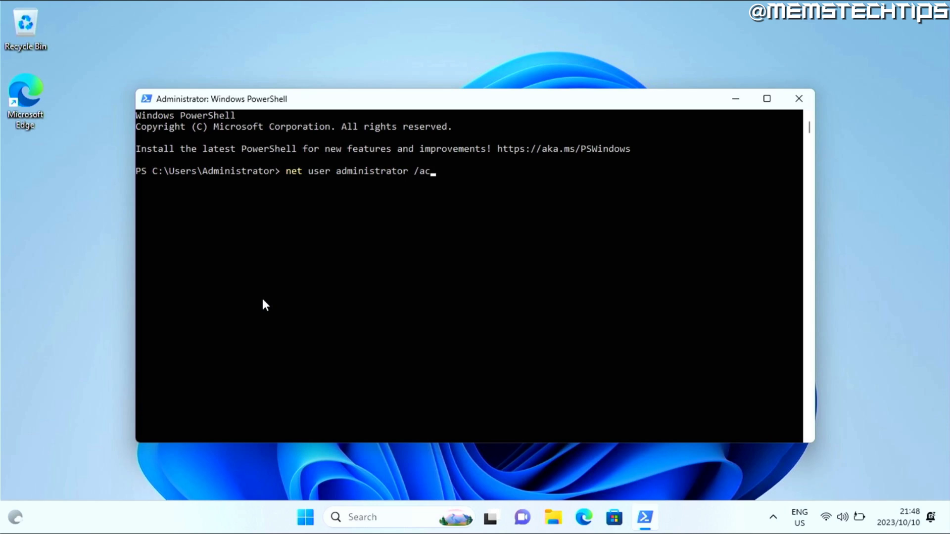
text(tive)
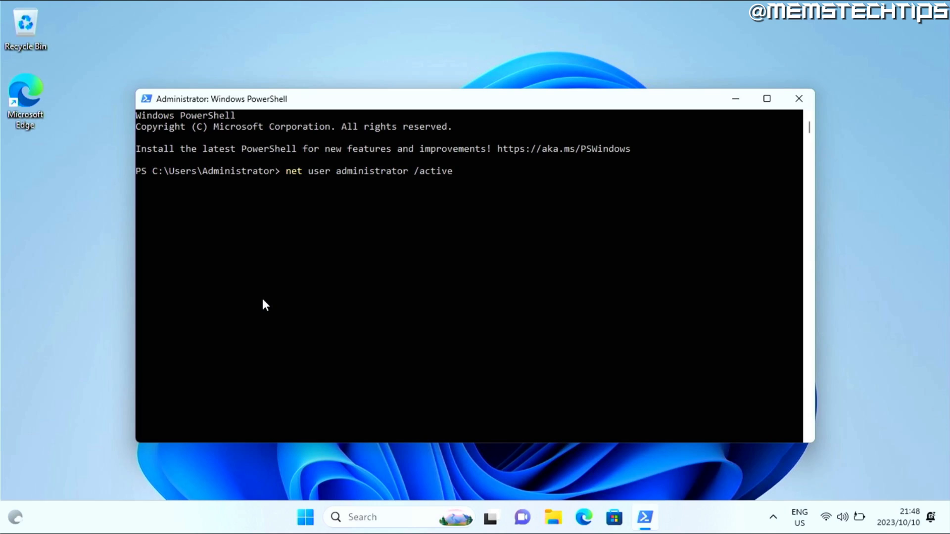
text(:no)
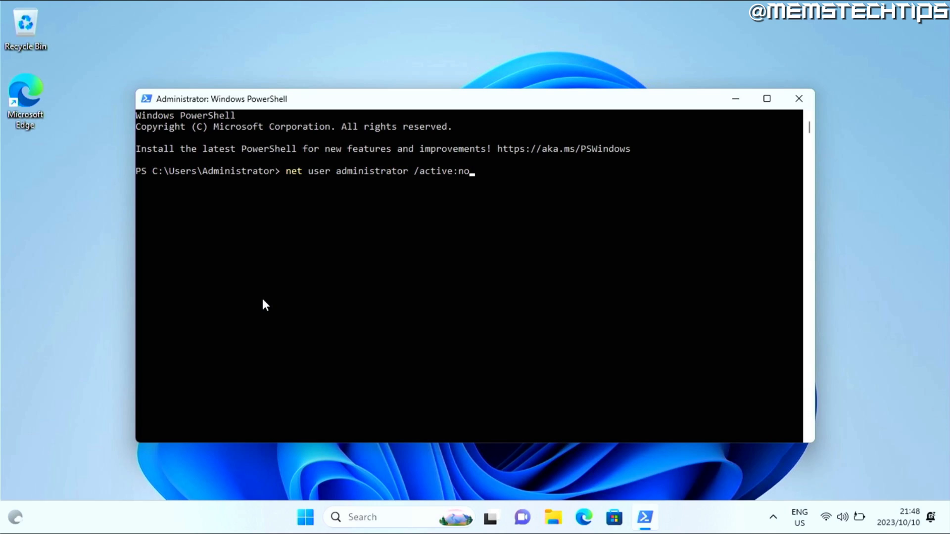
key(Return)
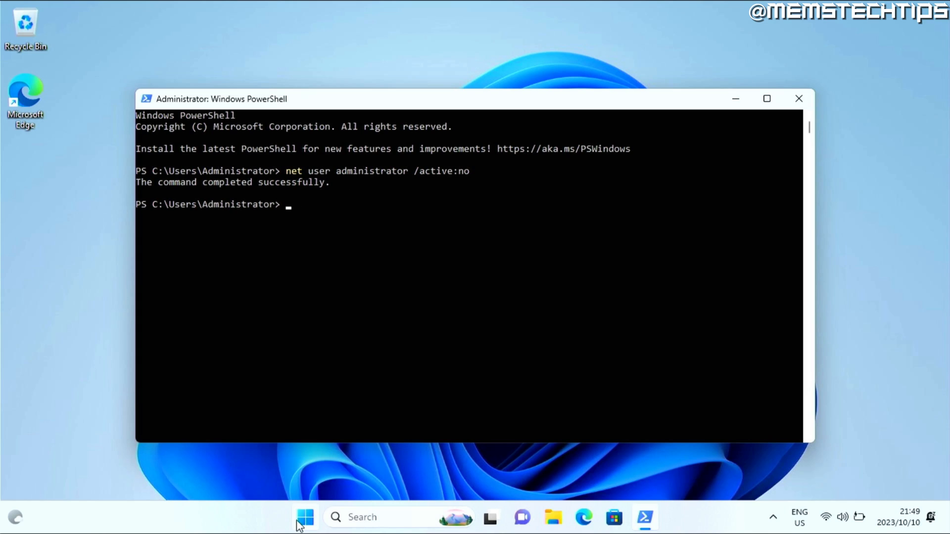
Step: Sign out of the Administrator session
right_click(305, 516)
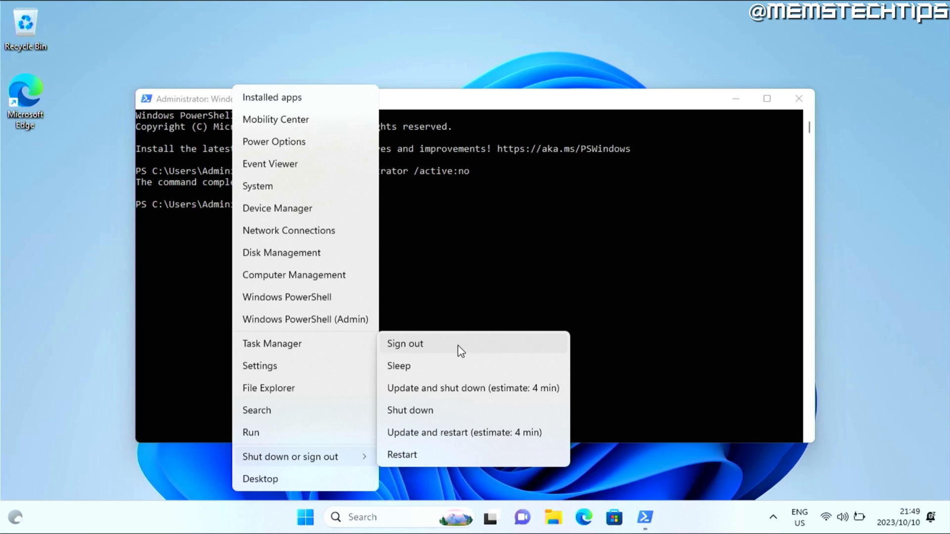
click(405, 344)
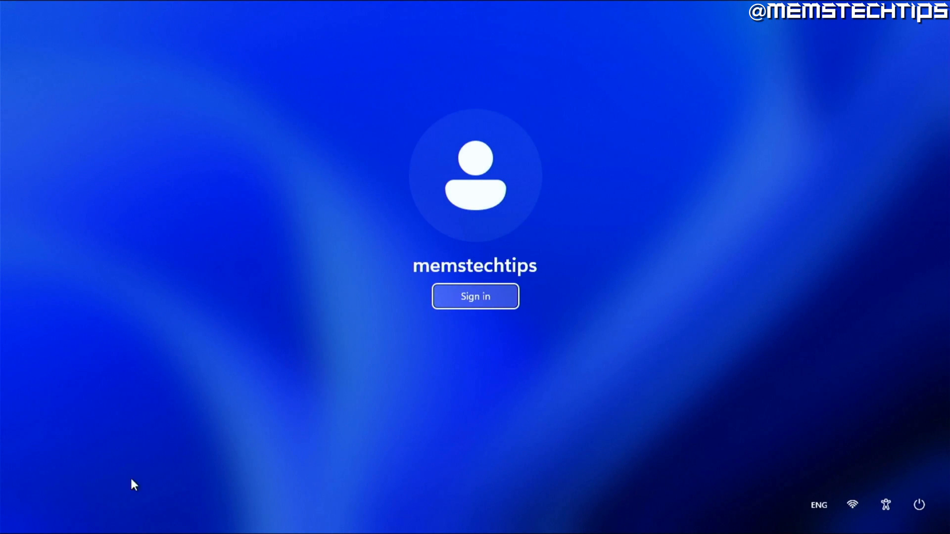
mouse_move(67, 515)
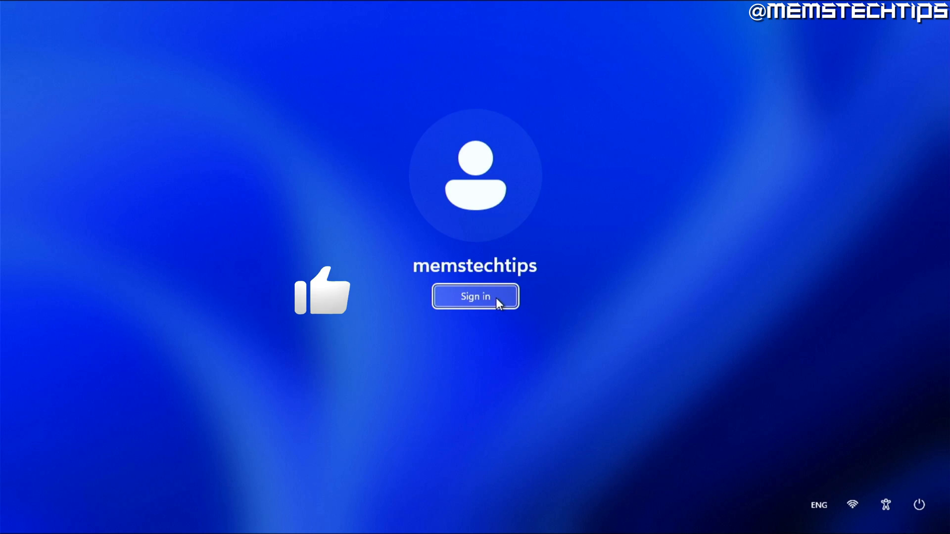
Step: Sign in as memstechtips, the only account left on the sign-in screen
click(475, 296)
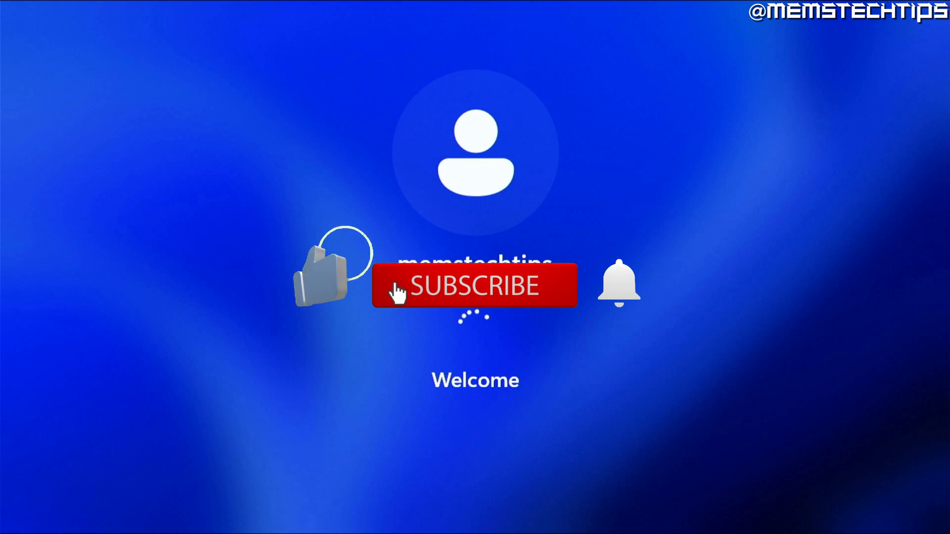
click(475, 285)
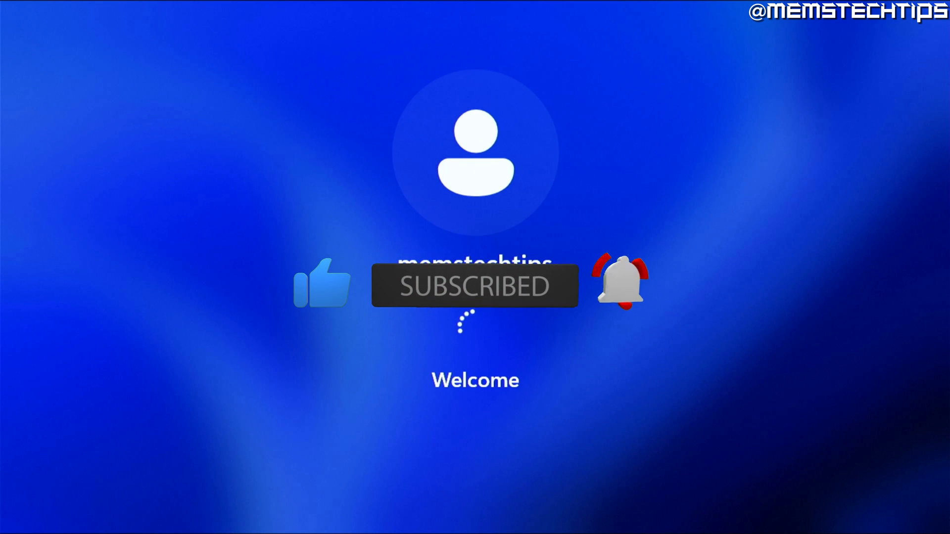